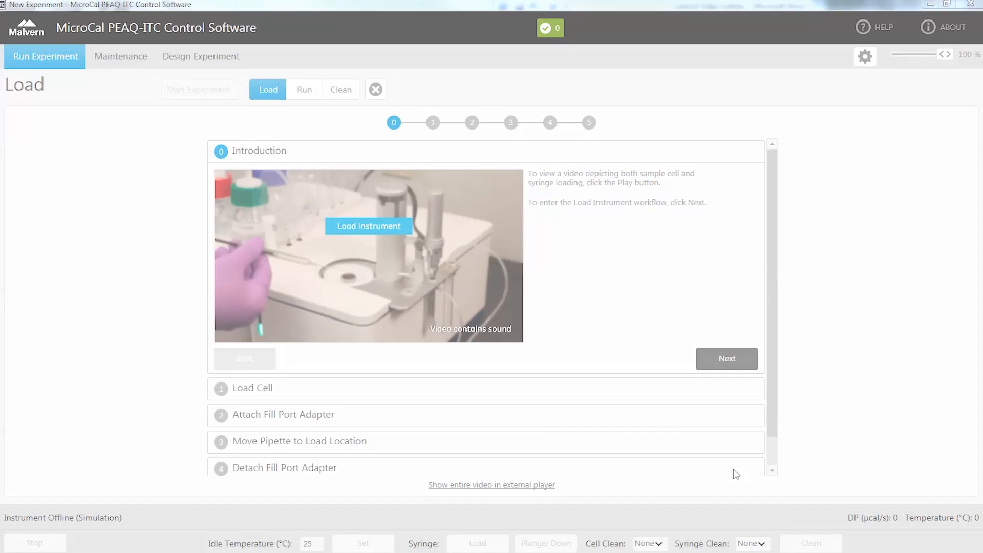
# Step: Page through the cell-loading and fill port adapter instructions to the run stage
pyautogui.click(726, 358)
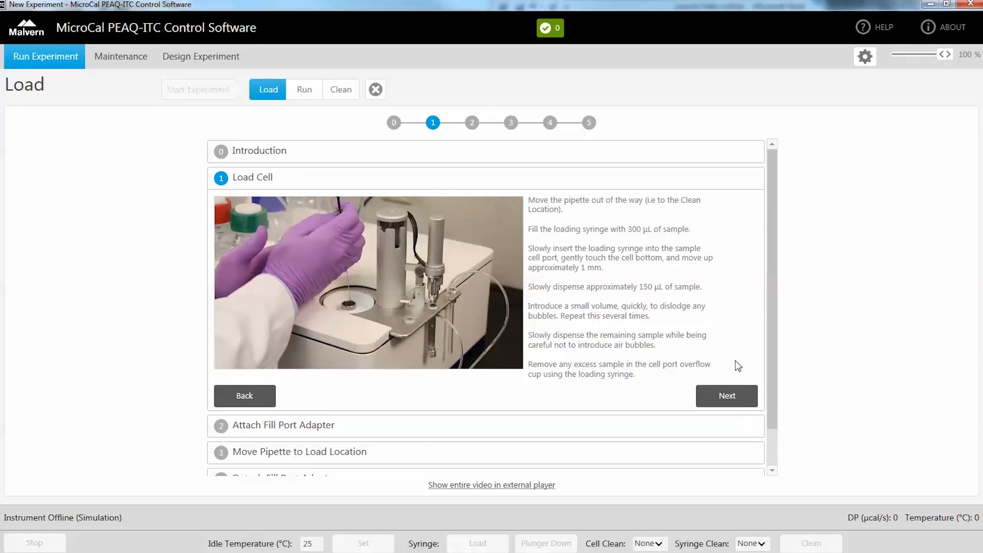
pyautogui.click(726, 395)
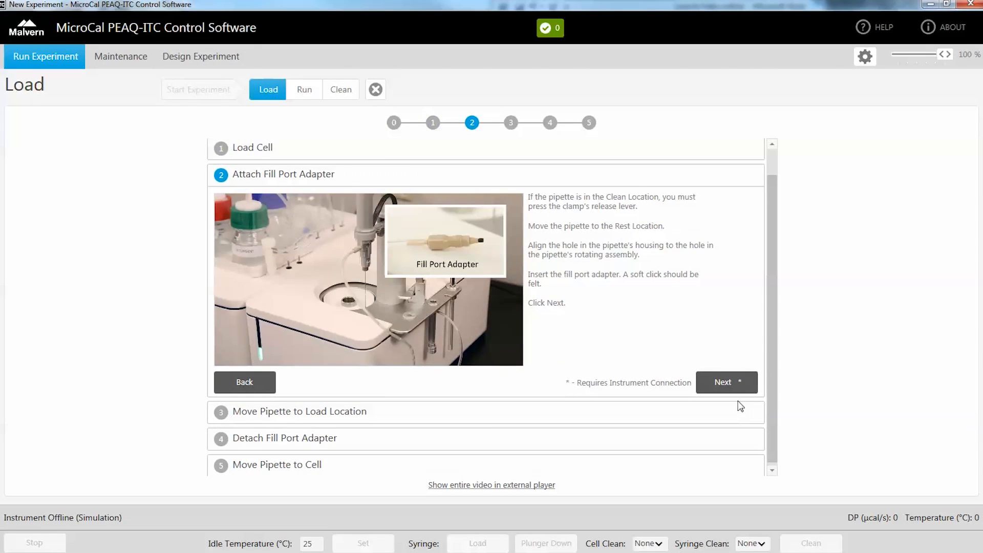
pyautogui.click(725, 382)
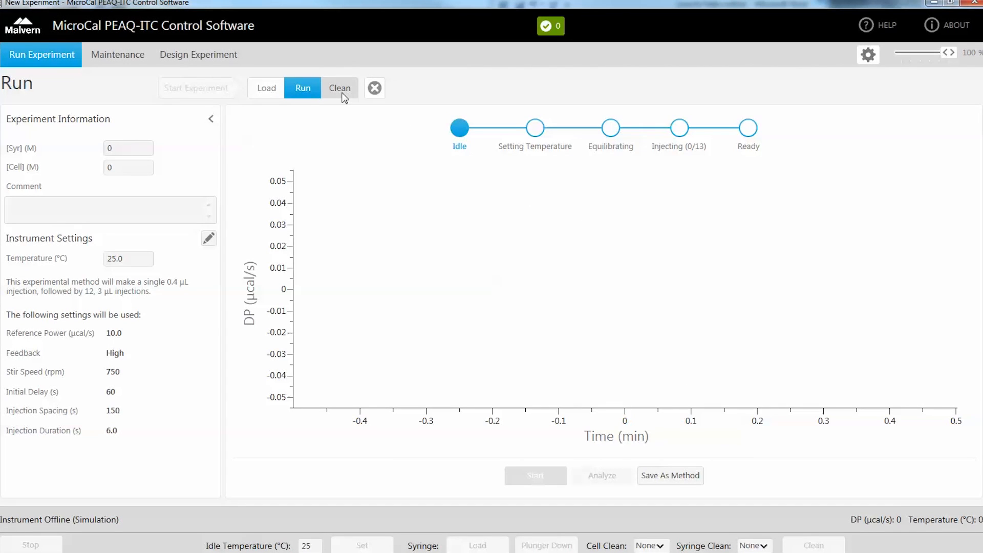
# Step: Start the Clean workflow with detergent Wash for the syringe and cell
pyautogui.click(338, 87)
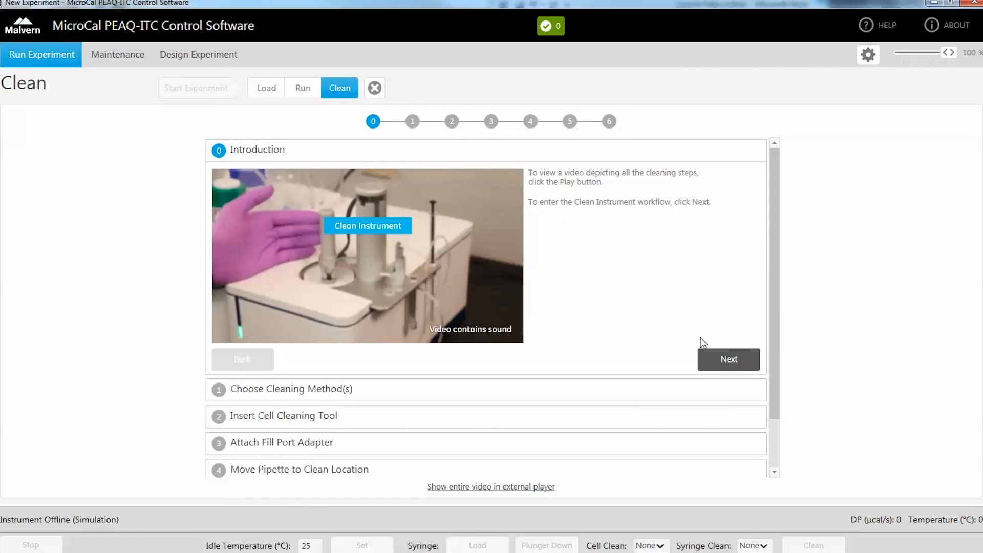
pyautogui.click(727, 359)
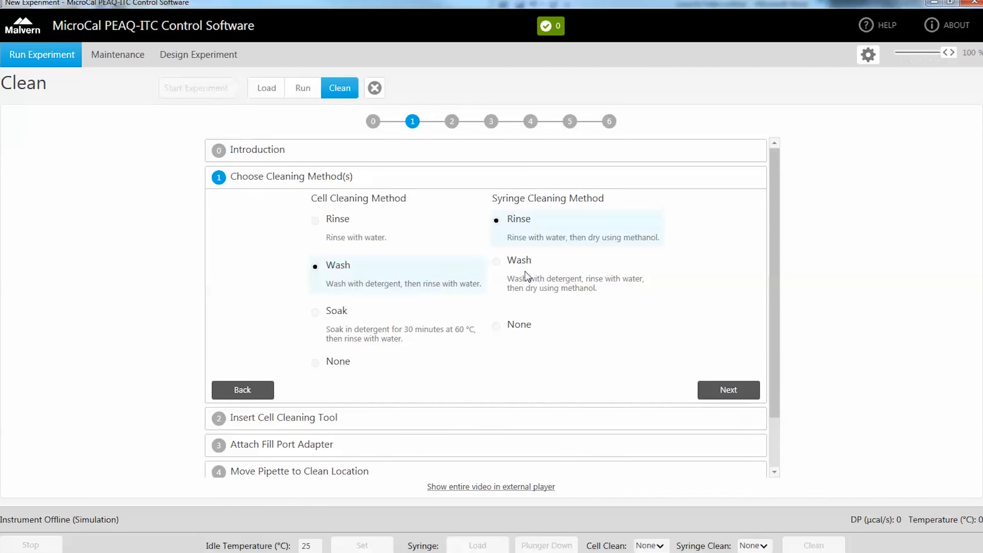
pyautogui.click(496, 260)
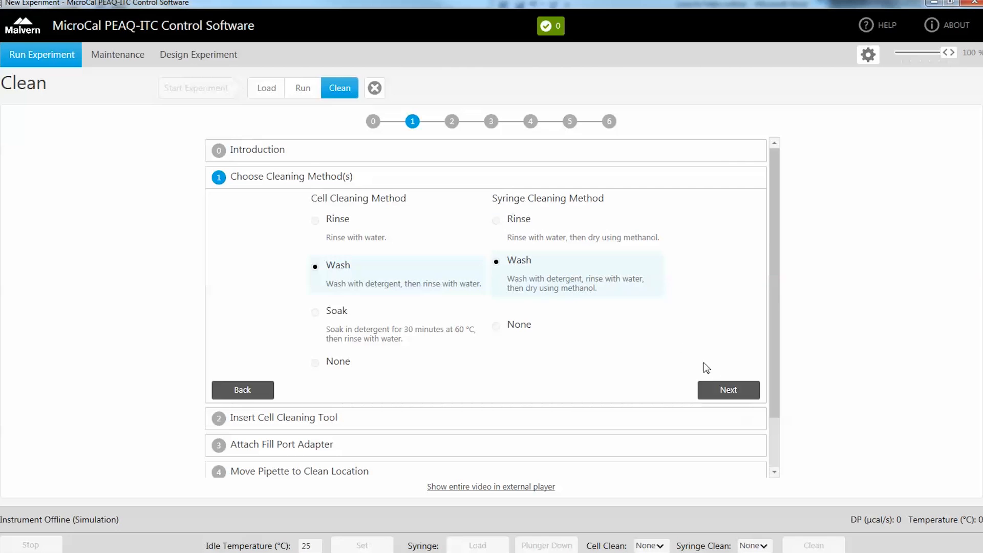
pyautogui.click(728, 389)
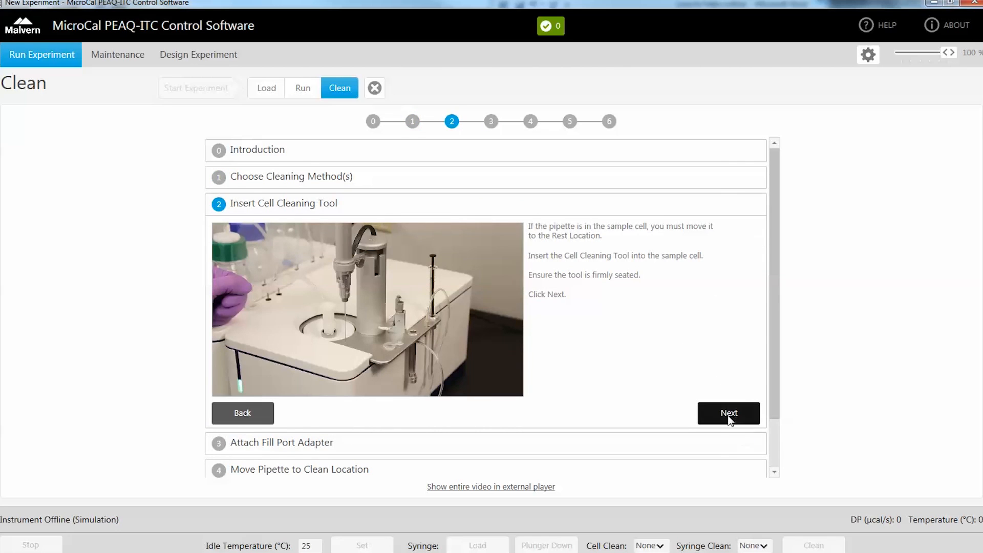
pyautogui.click(728, 413)
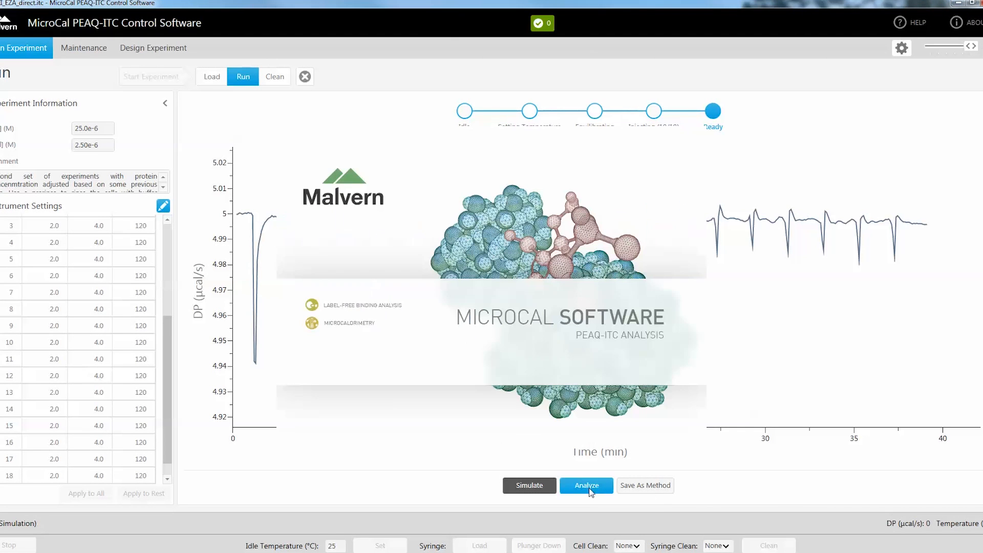
# Step: Send the completed experiment to PEAQ-ITC Analysis
pyautogui.click(586, 486)
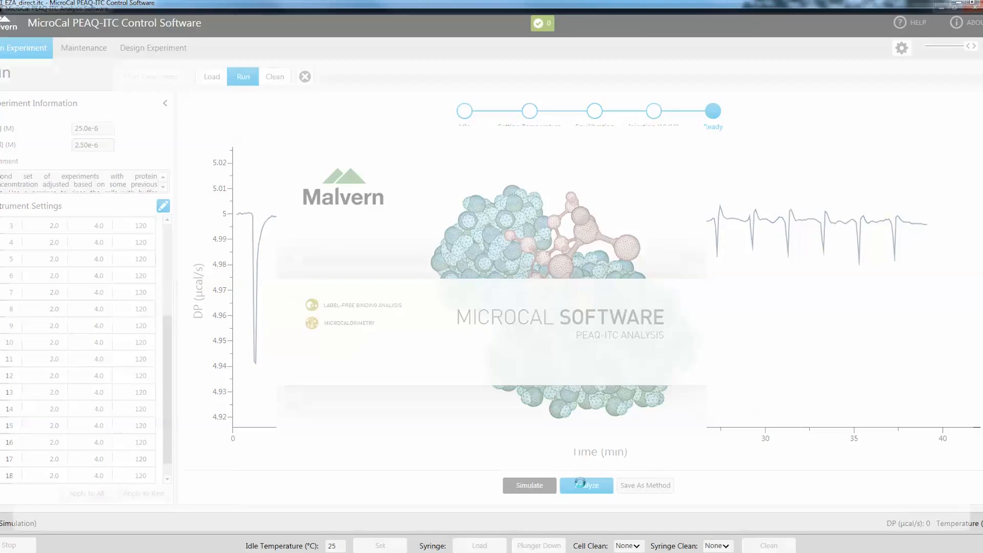
# Step: Show the Presentation results table for bCAII_EZA_direct (N 0.976, KD 1.00e-12)
pyautogui.click(585, 485)
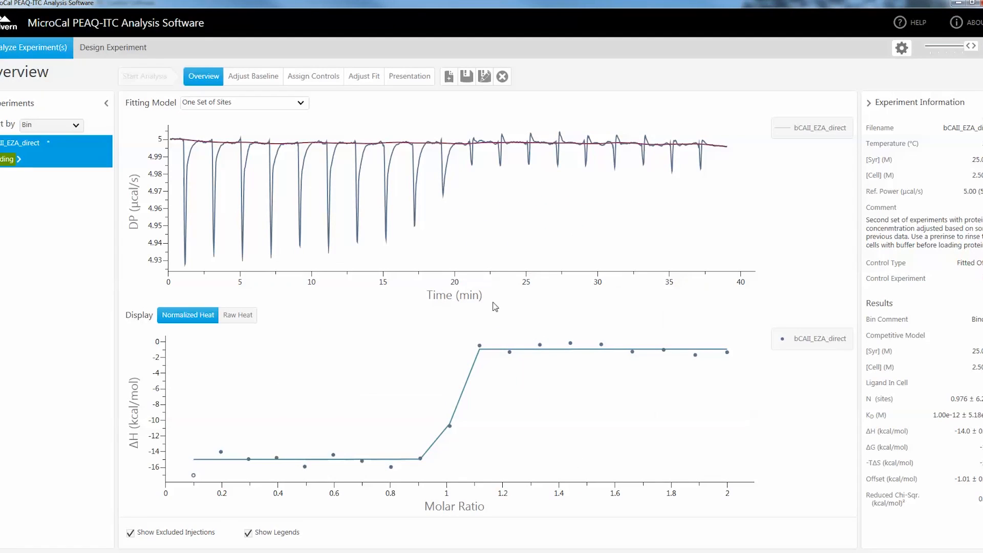
pyautogui.moveTo(409, 75)
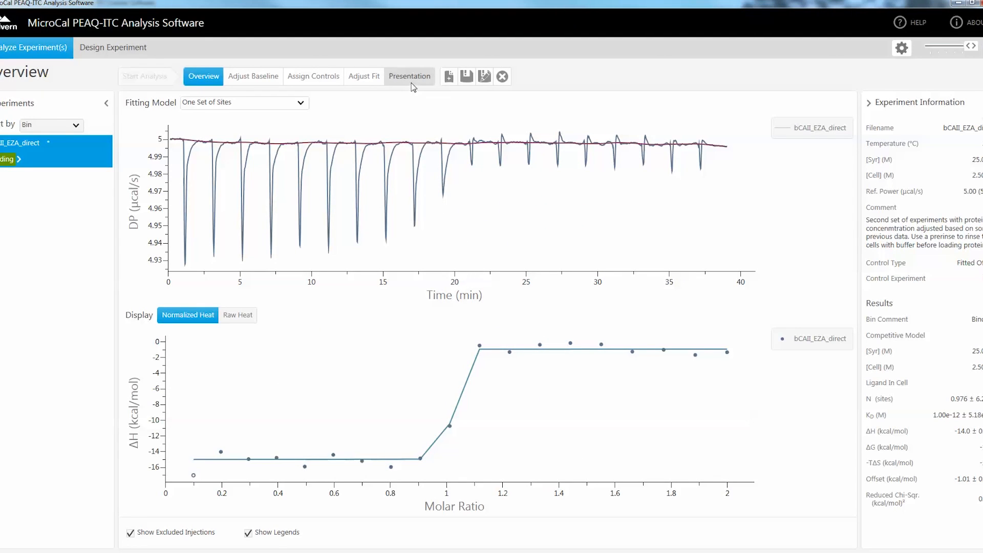
pyautogui.click(408, 75)
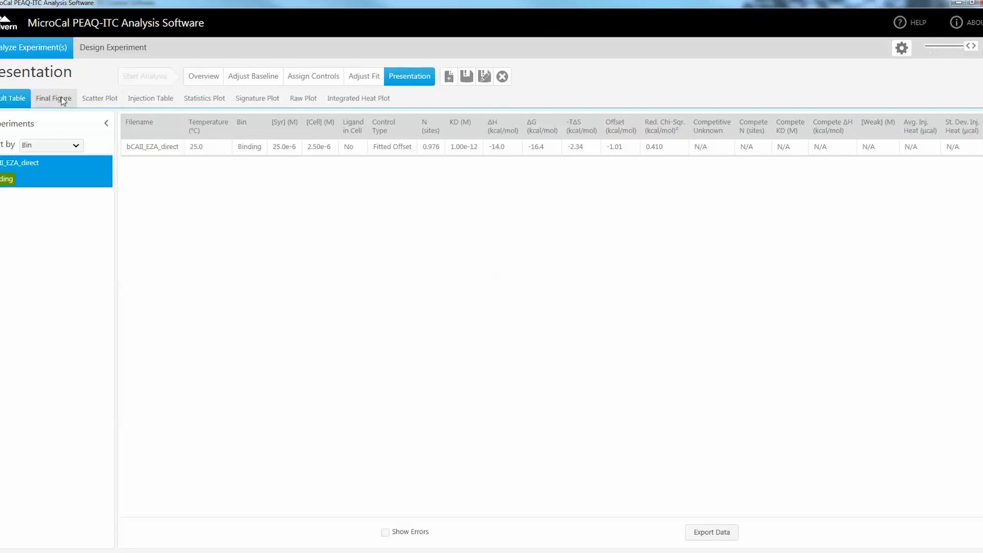
# Step: View the Final Figure, thermodynamic Signature Plot, then Statistics Plot with prediction band
pyautogui.click(53, 98)
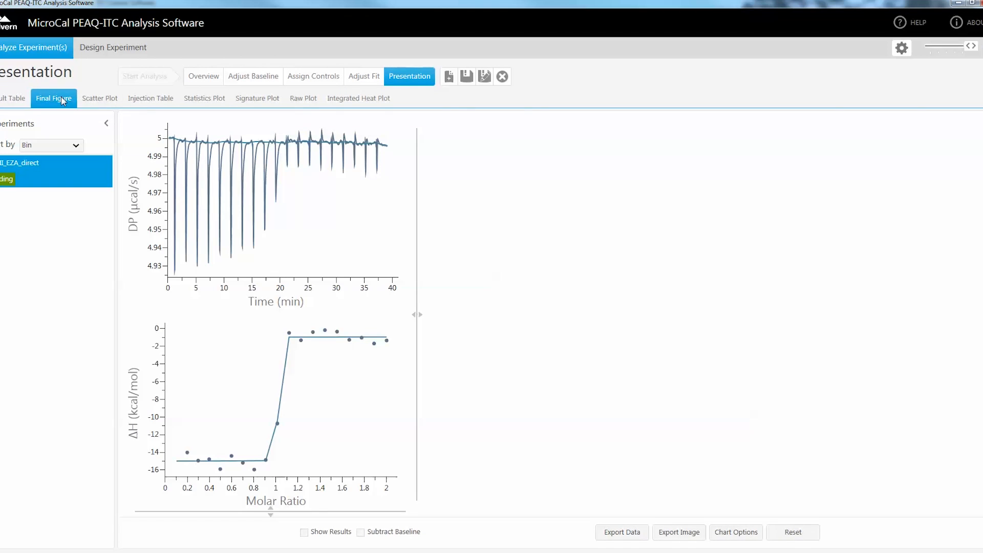
pyautogui.moveTo(256, 98)
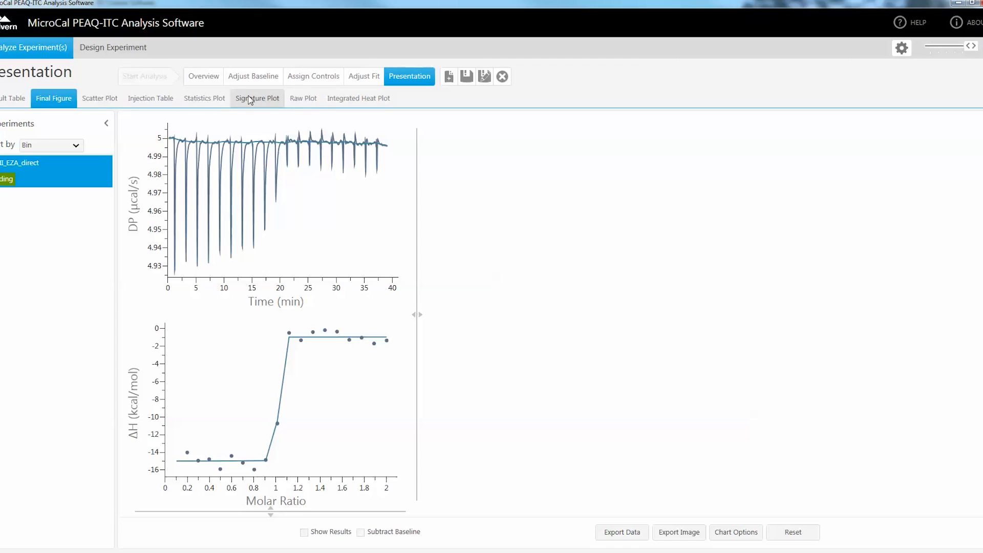
pyautogui.click(257, 98)
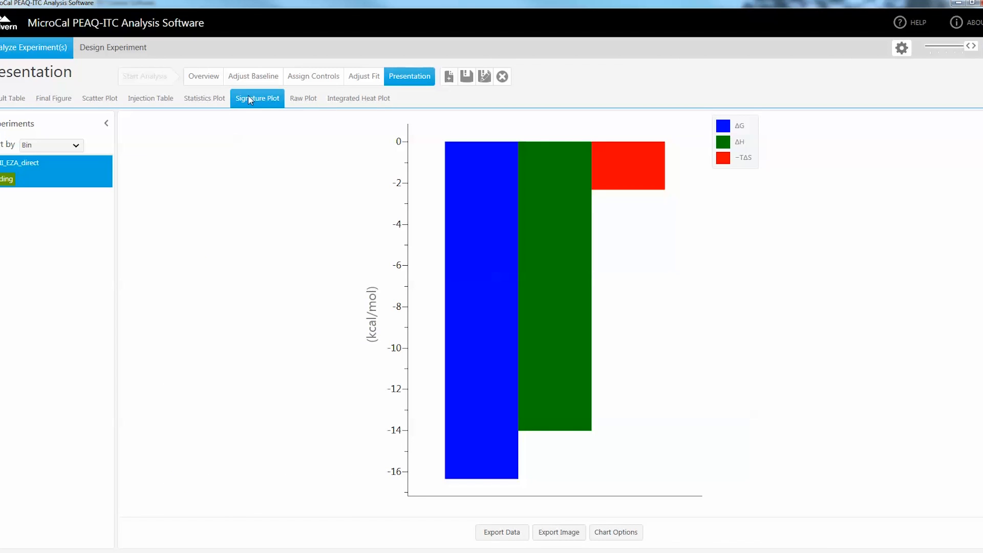
pyautogui.moveTo(204, 98)
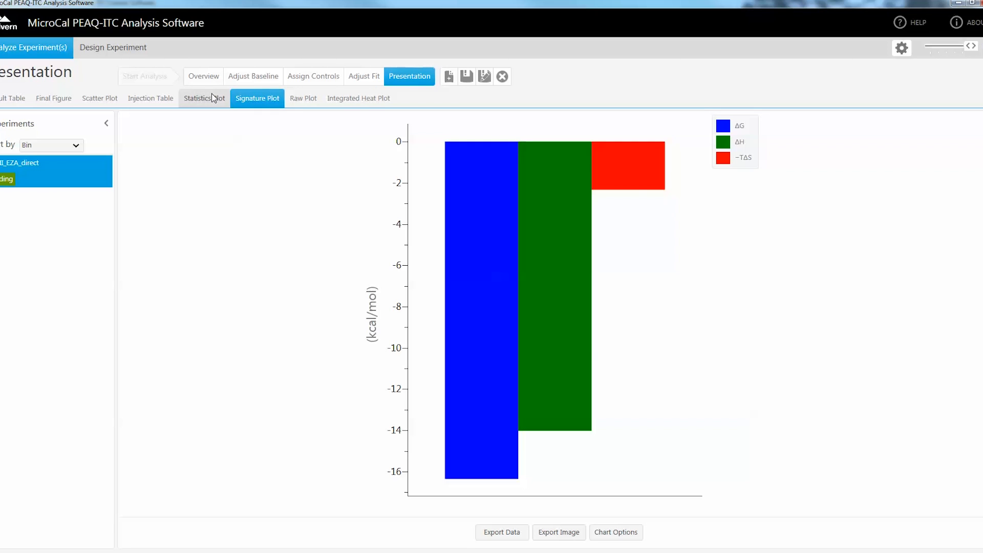
pyautogui.click(203, 98)
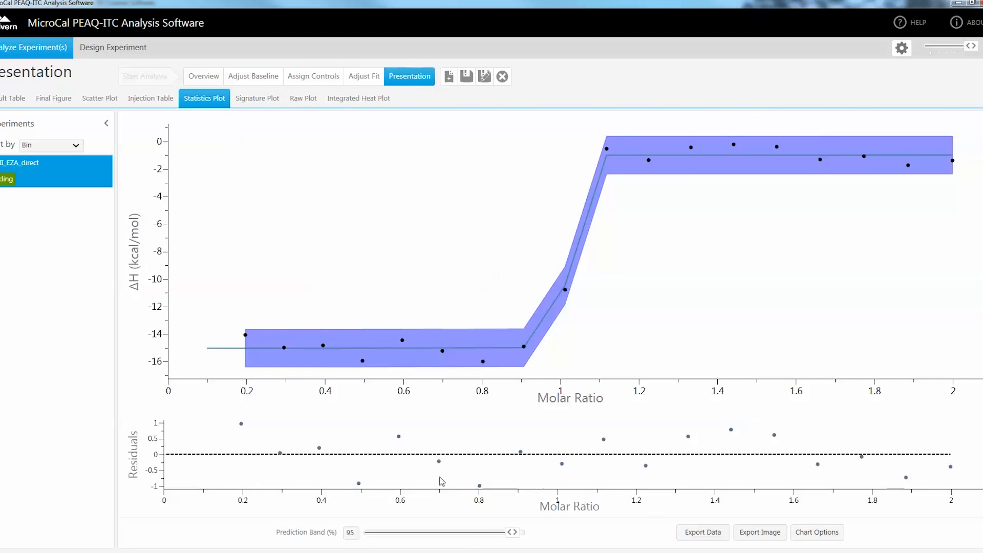